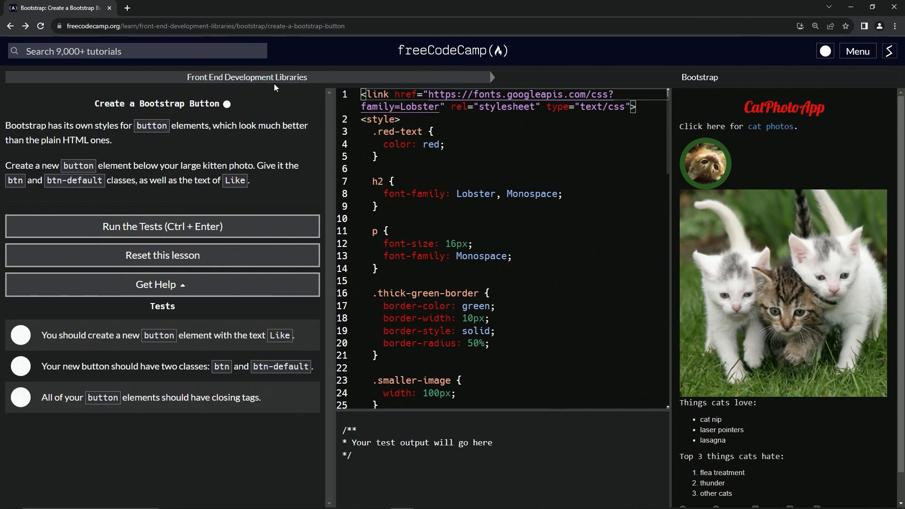
pyautogui.moveTo(164, 74)
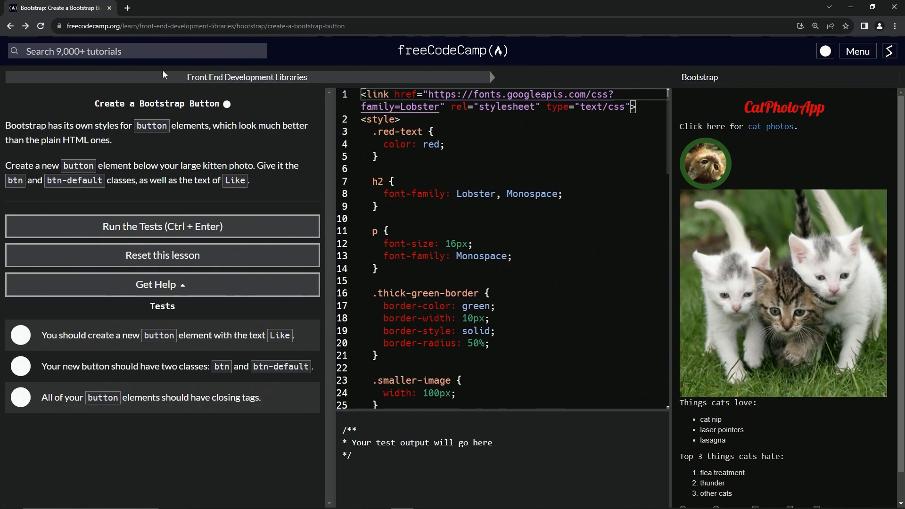
pyautogui.moveTo(220, 117)
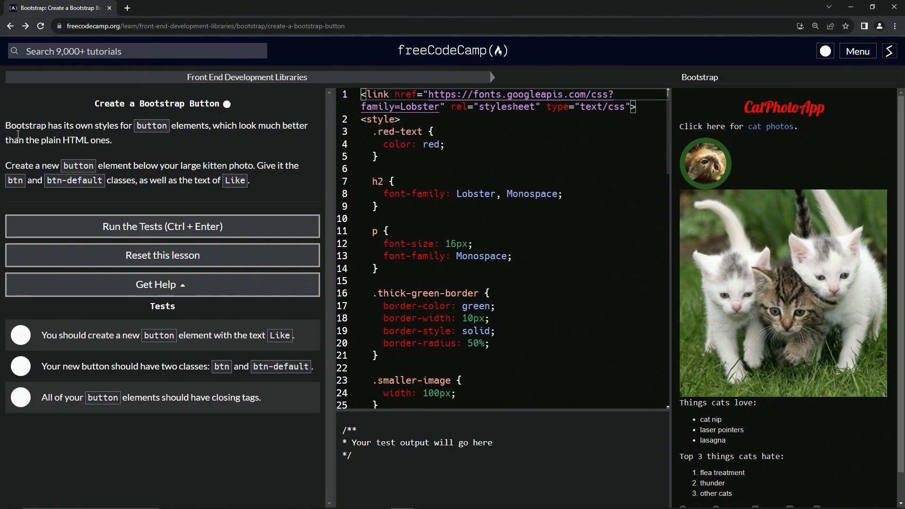
pyautogui.moveTo(138, 144)
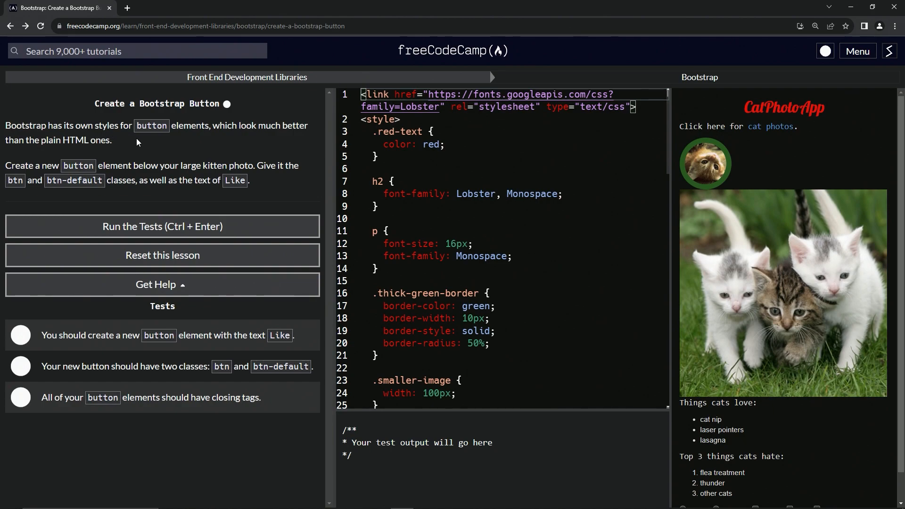
pyautogui.moveTo(171, 140)
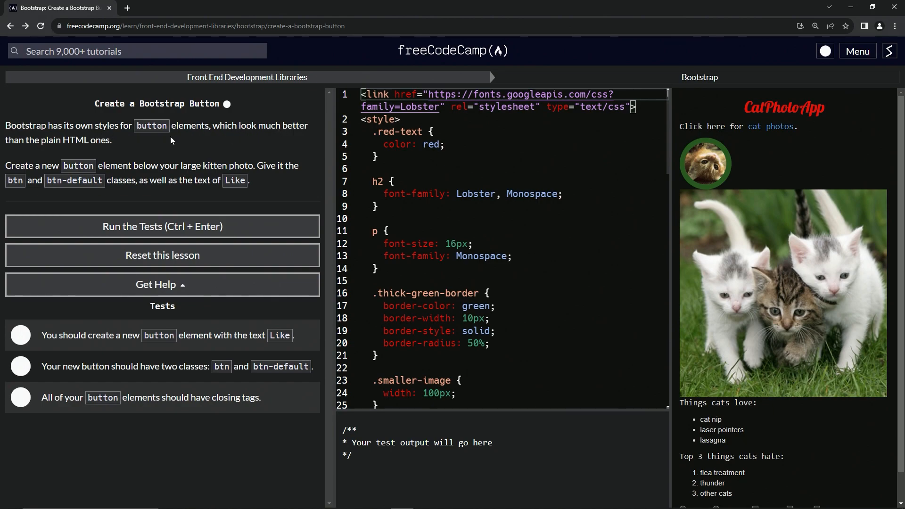
pyautogui.moveTo(111, 150)
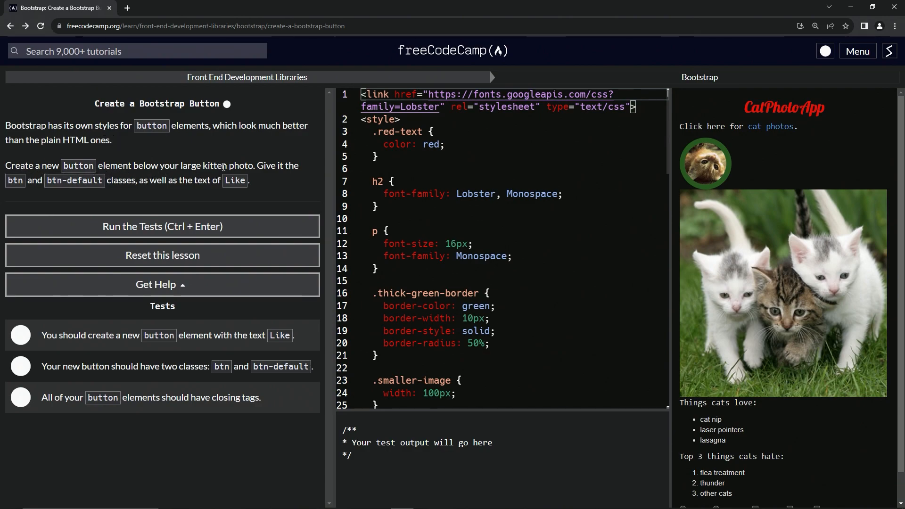
pyautogui.moveTo(22, 187)
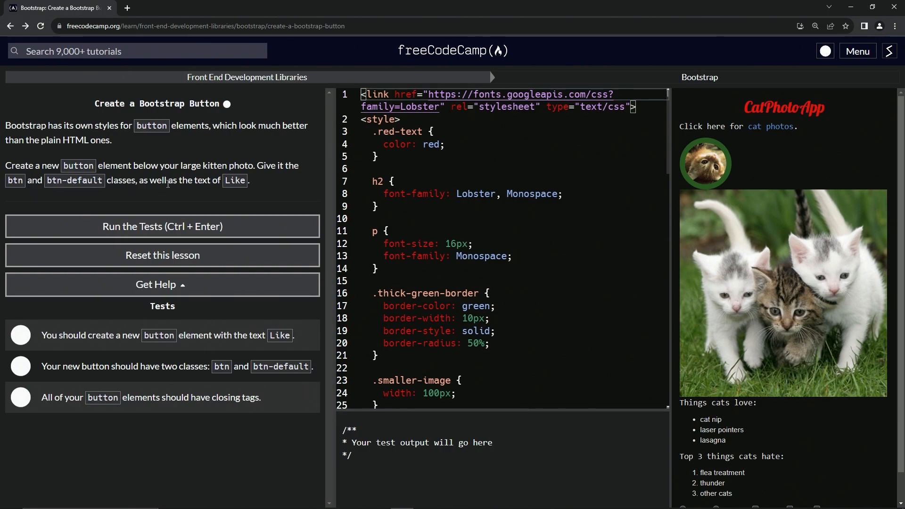
pyautogui.moveTo(234, 190)
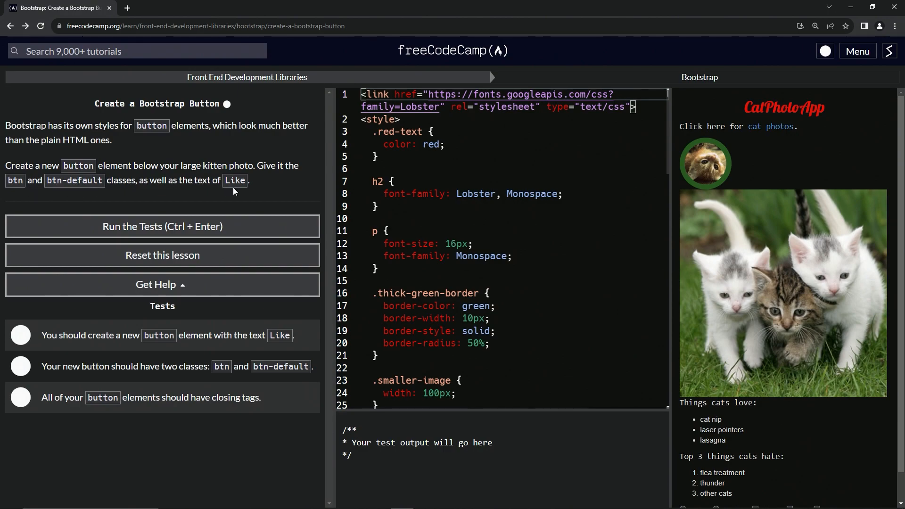
# Scroll the editor down to the large kitten photo's img tag and start a blank line below it.
pyautogui.scroll(-3)
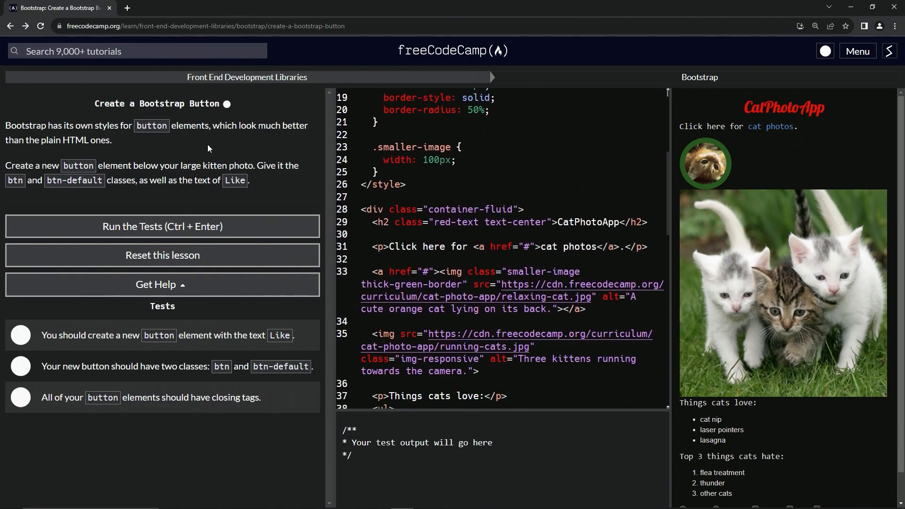
pyautogui.scroll(-3)
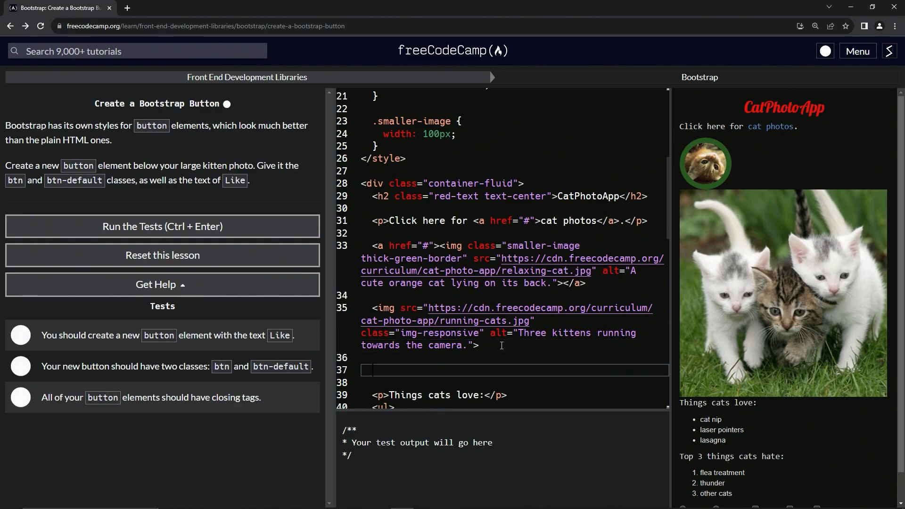
# Write <button class='btn btn-default'>Like</button> on the blank line below the kitten photo.
pyautogui.write('<')
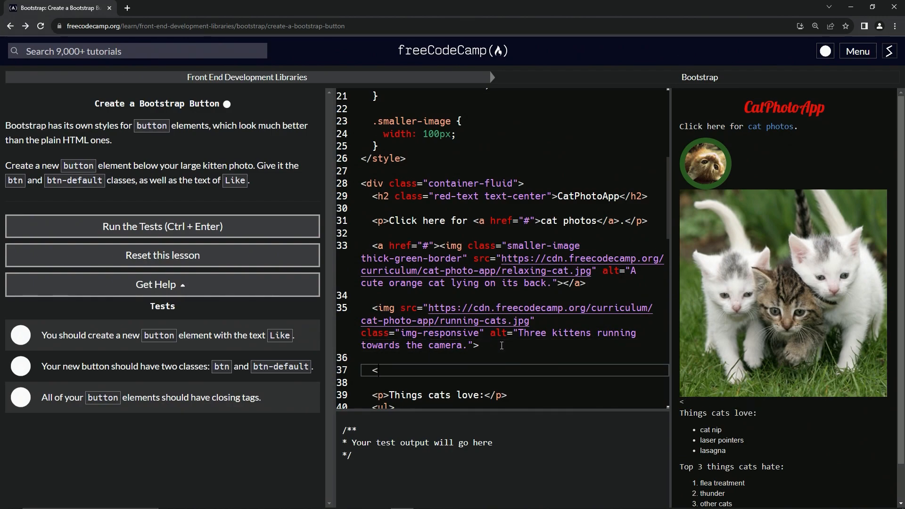
pyautogui.write('button></button>')
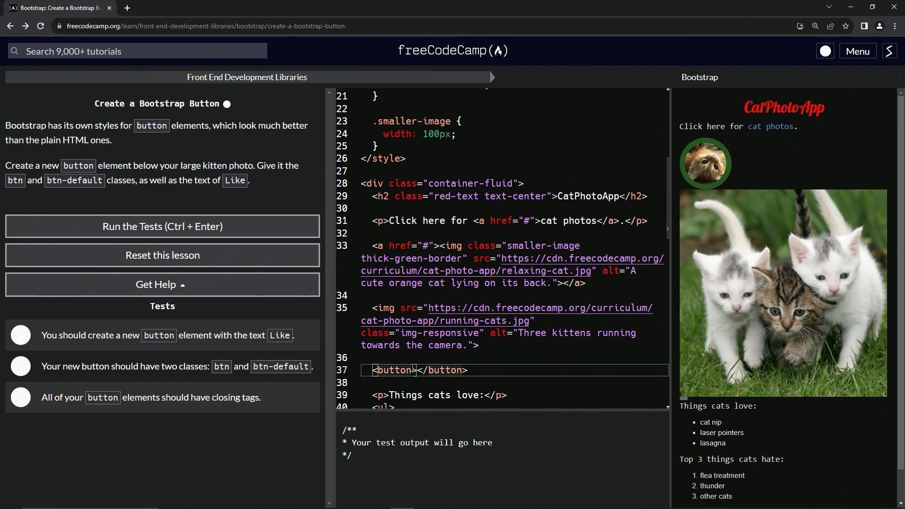
pyautogui.write("class='")
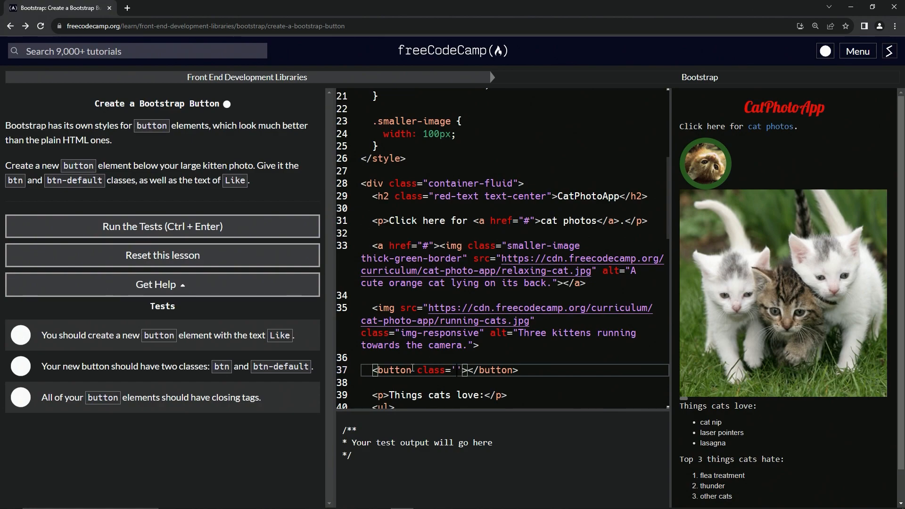
pyautogui.write('btn')
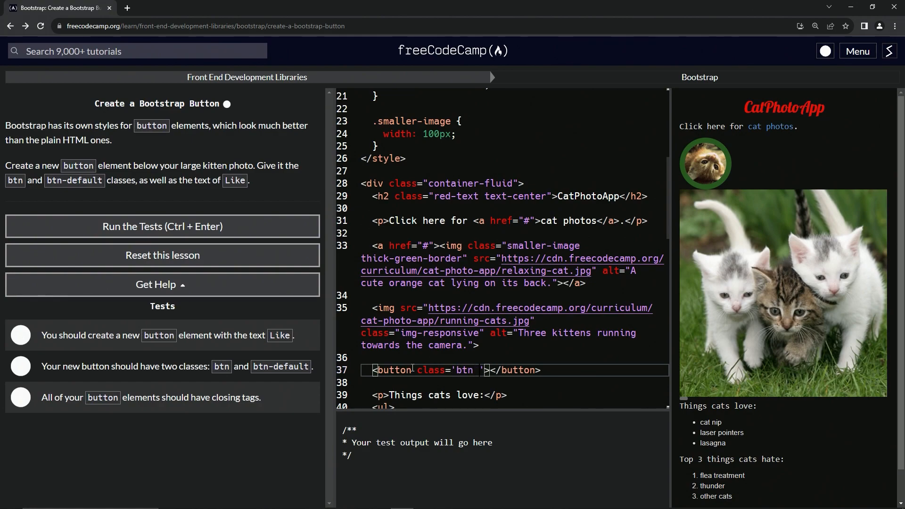
pyautogui.write('btn-defa')
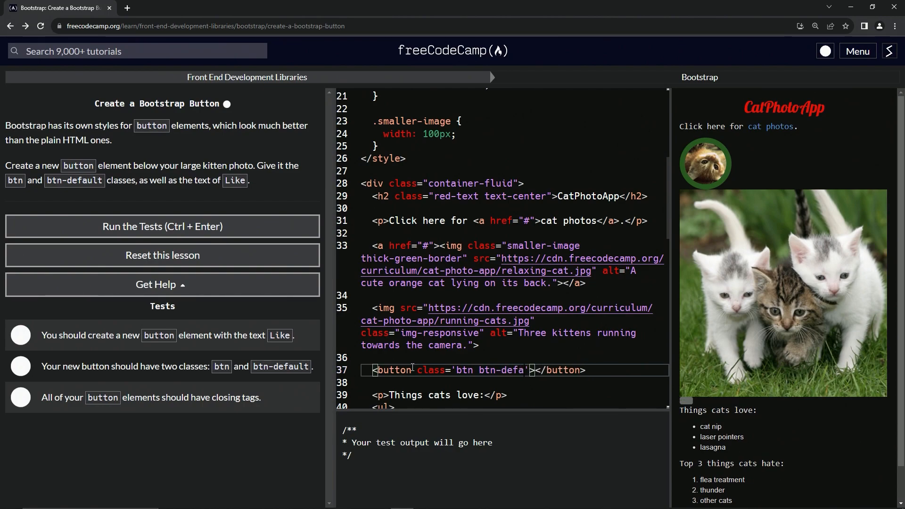
pyautogui.write('ult')
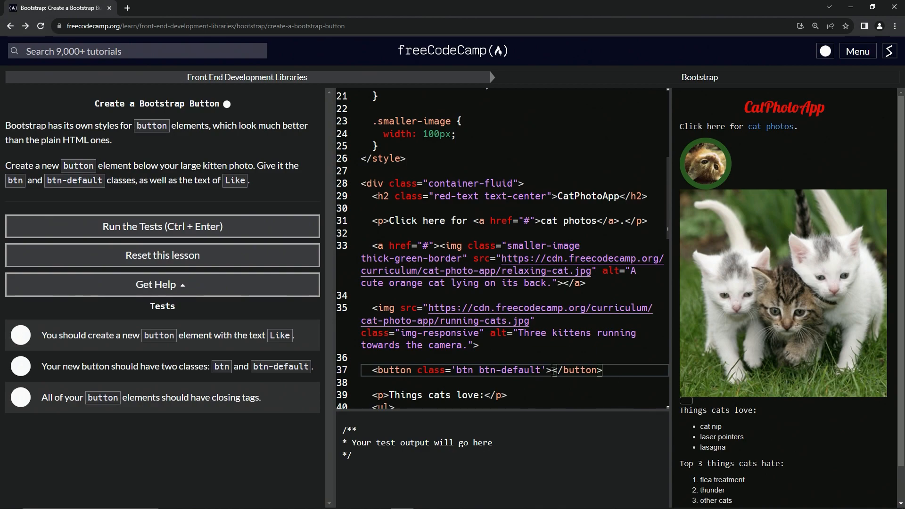
pyautogui.write('Like')
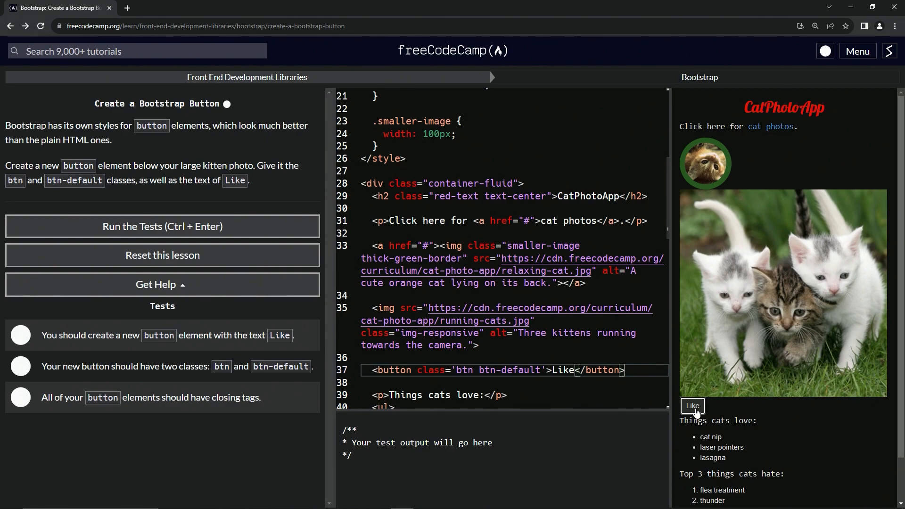
pyautogui.moveTo(242, 200)
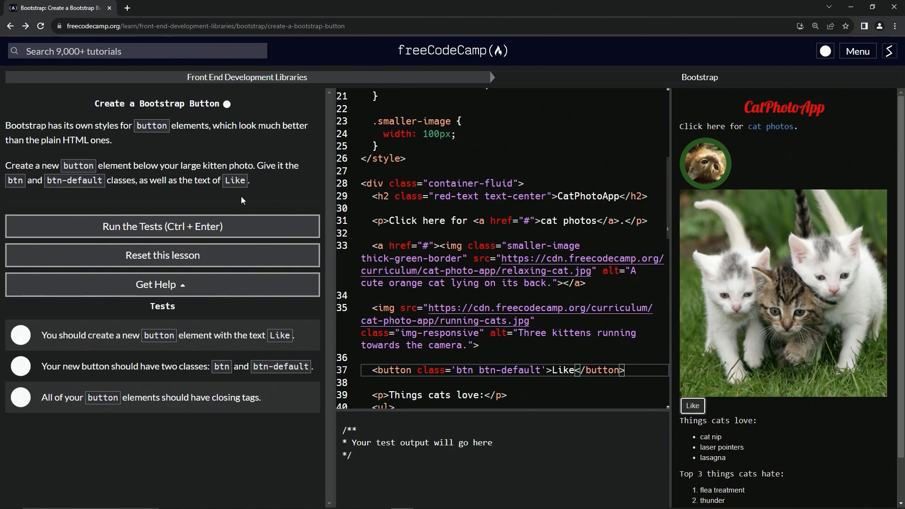
# Run the tests, then submit the solution and move on to the next challenge.
pyautogui.click(162, 227)
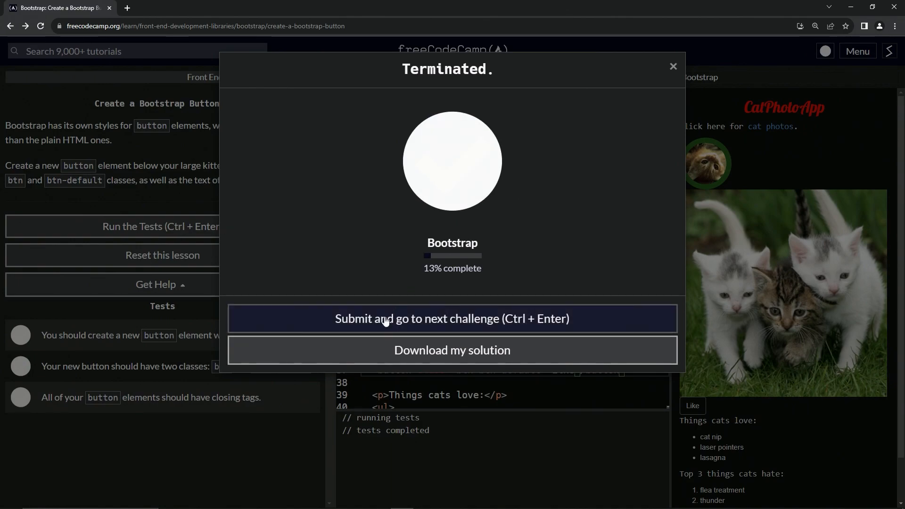
pyautogui.click(453, 318)
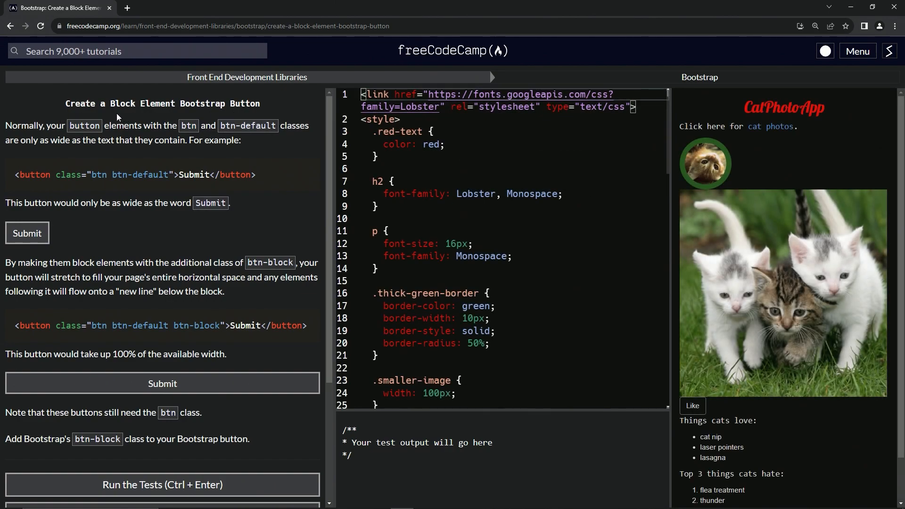
pyautogui.moveTo(201, 118)
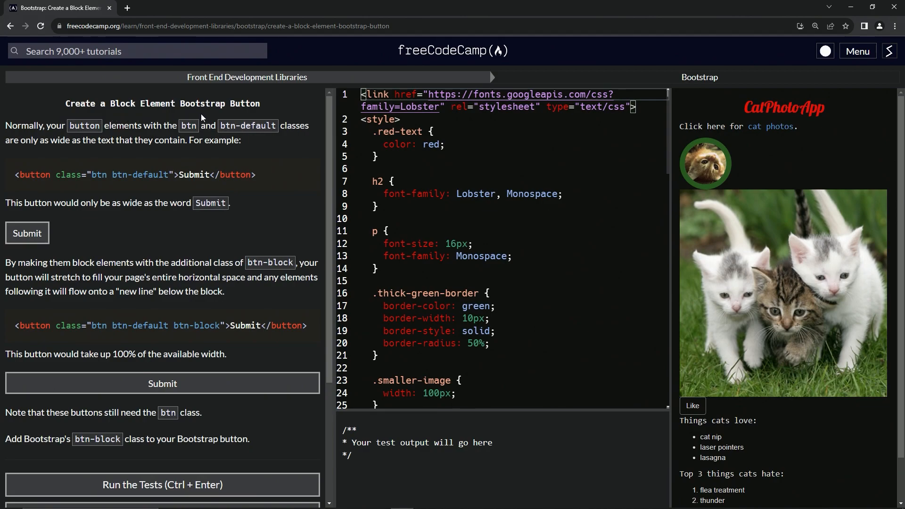
pyautogui.moveTo(315, 100)
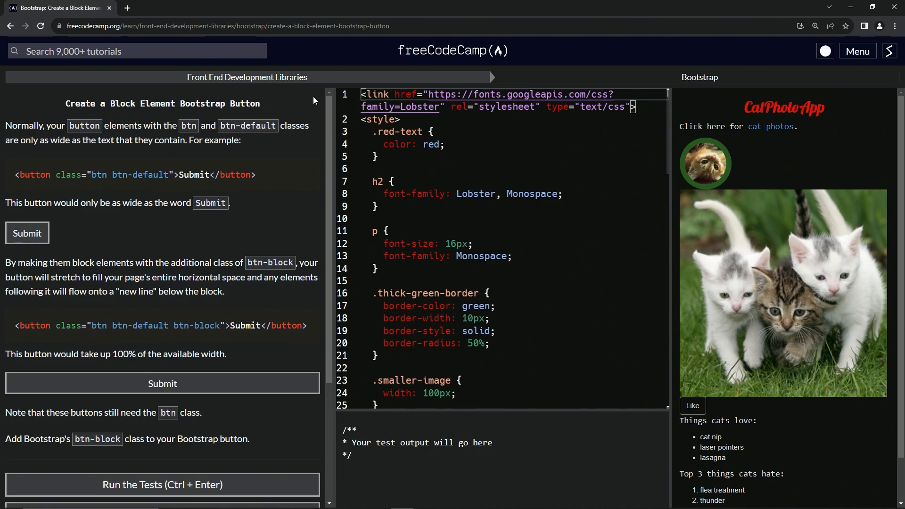